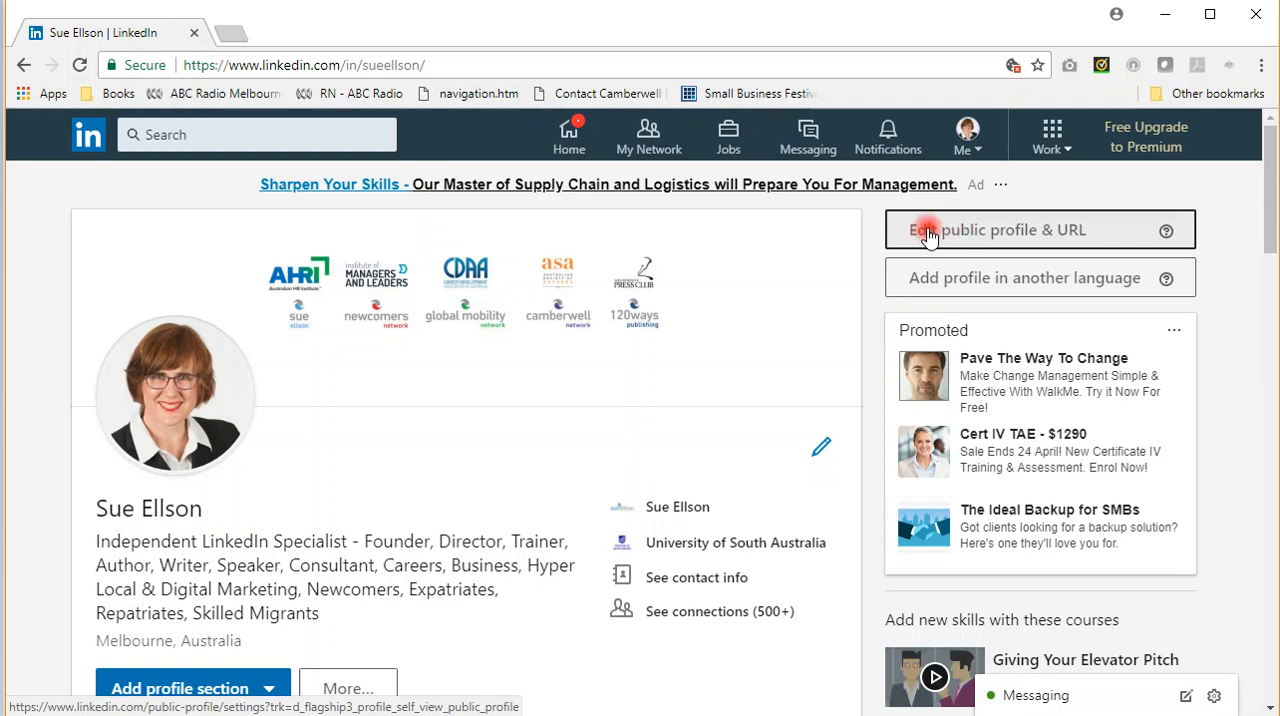
Check the custom public profile URL reads 'sueellson' and leave it unchanged
left_click(998, 230)
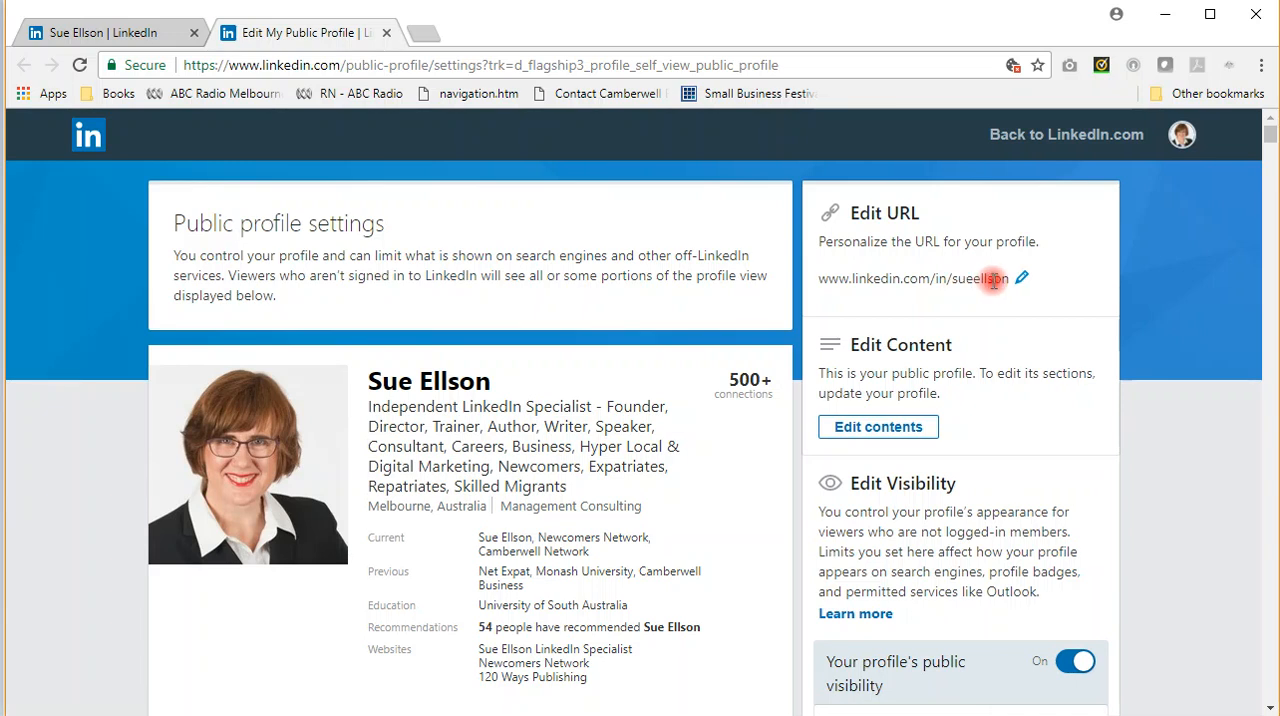
left_click(1020, 278)
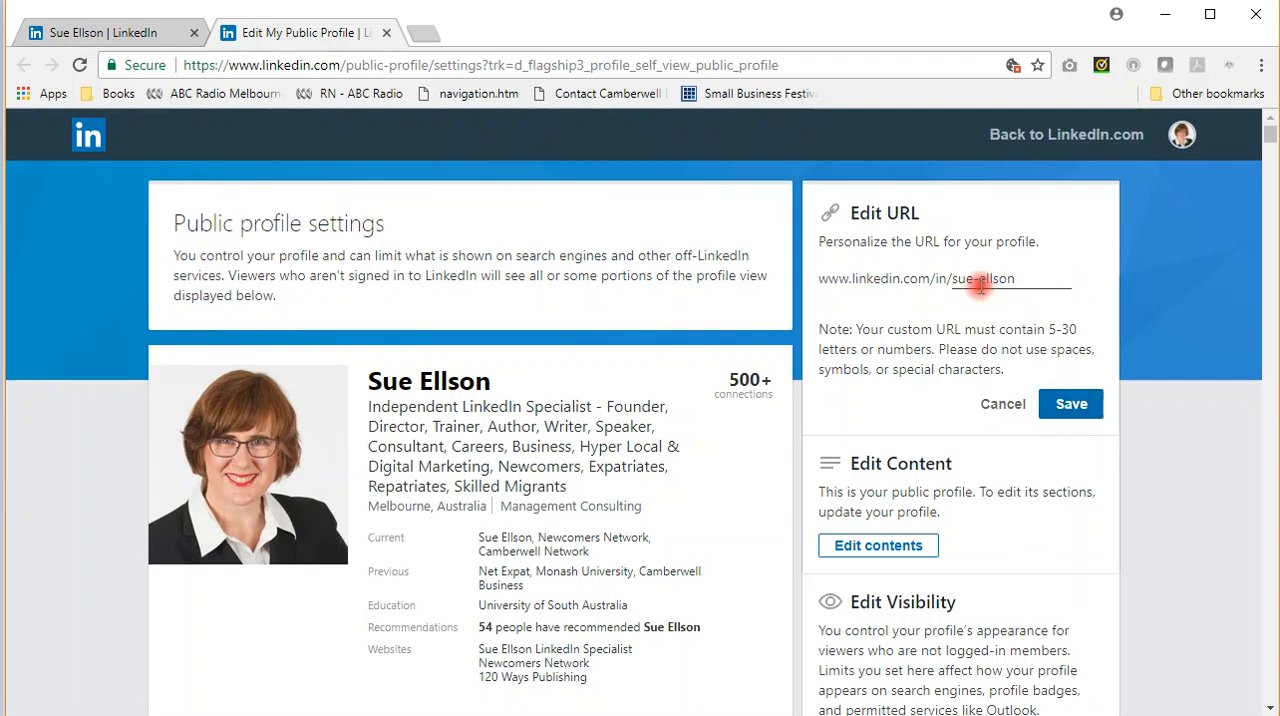
type("sueellson")
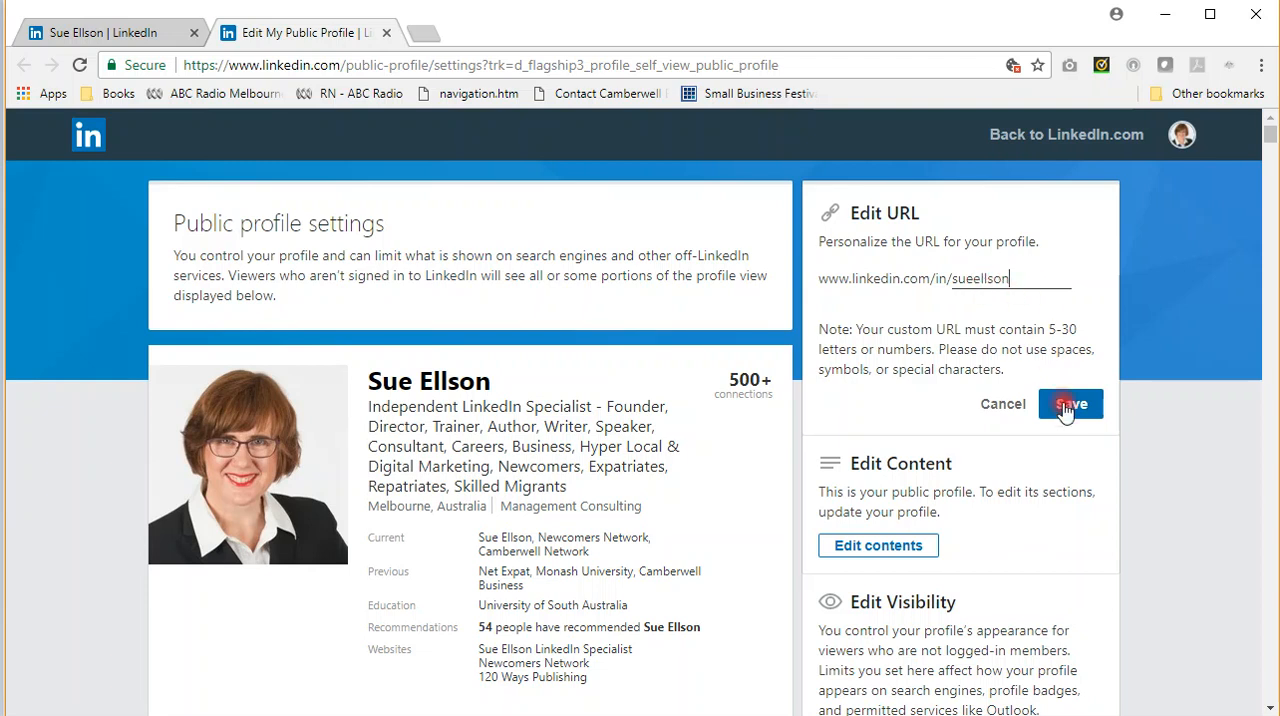
mouse_move(1004, 404)
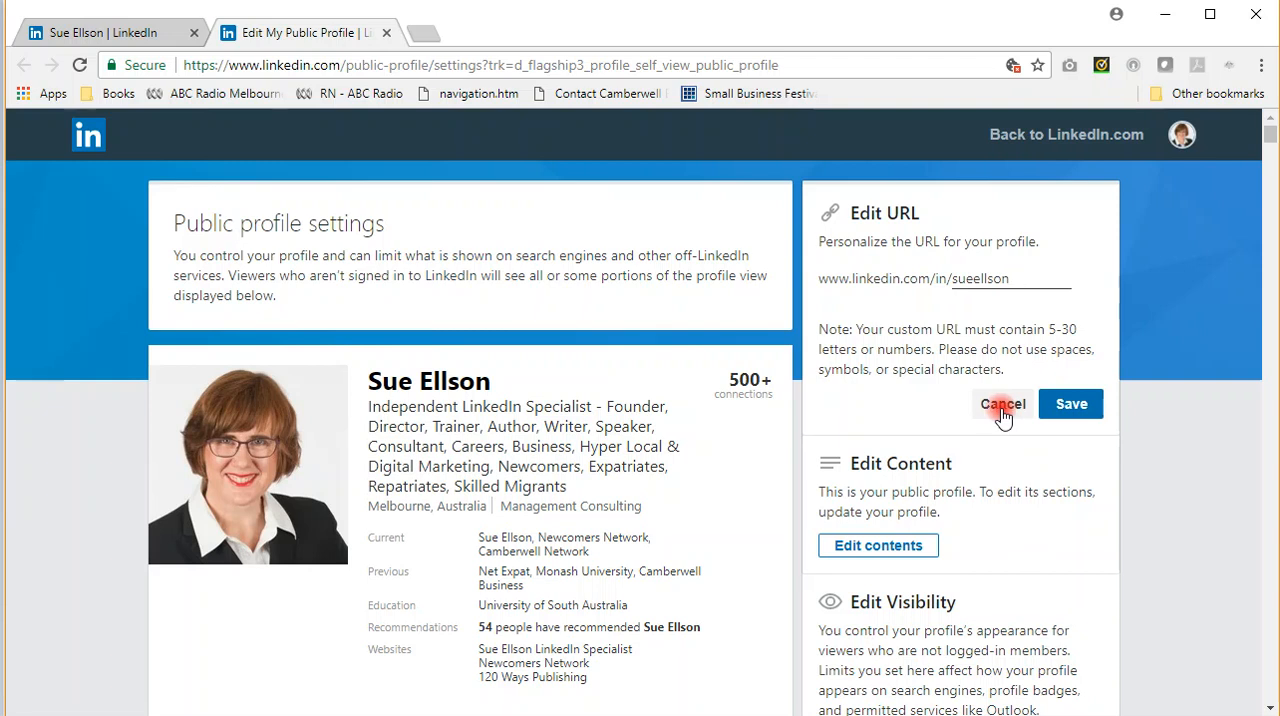
left_click(1002, 404)
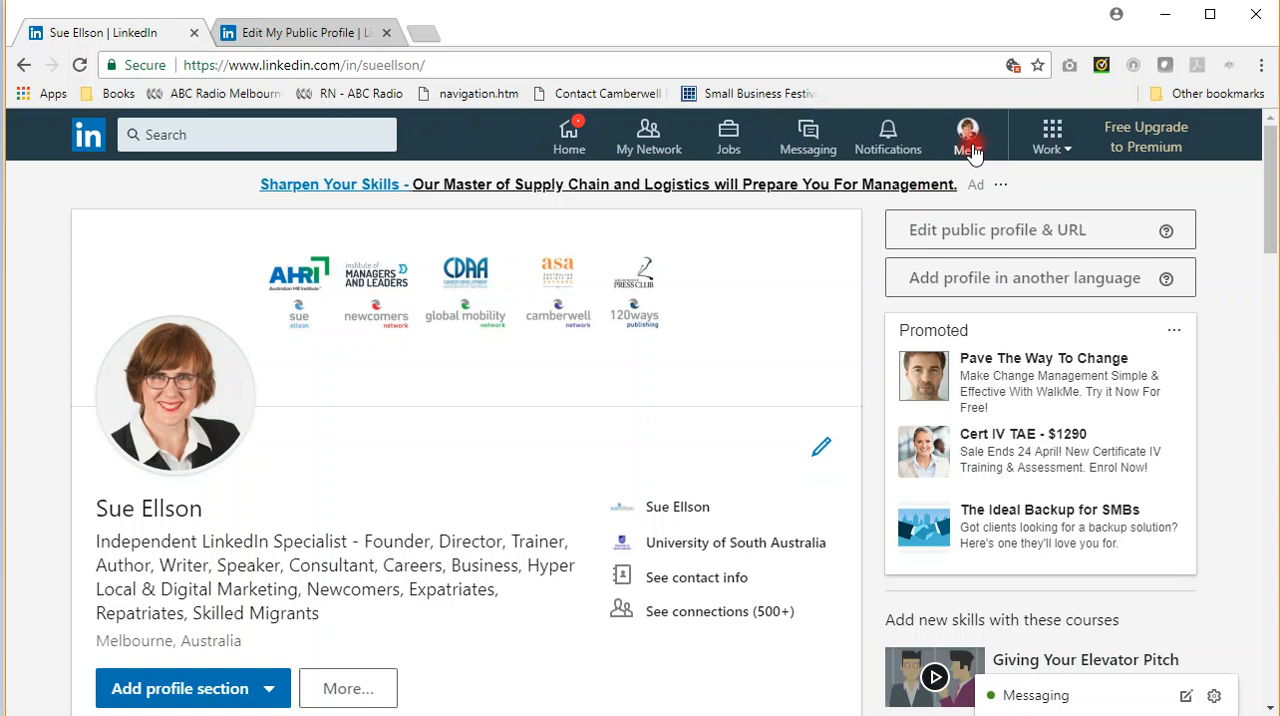
Reach the Privacy section of Settings & Privacy from the Me menu
left_click(968, 136)
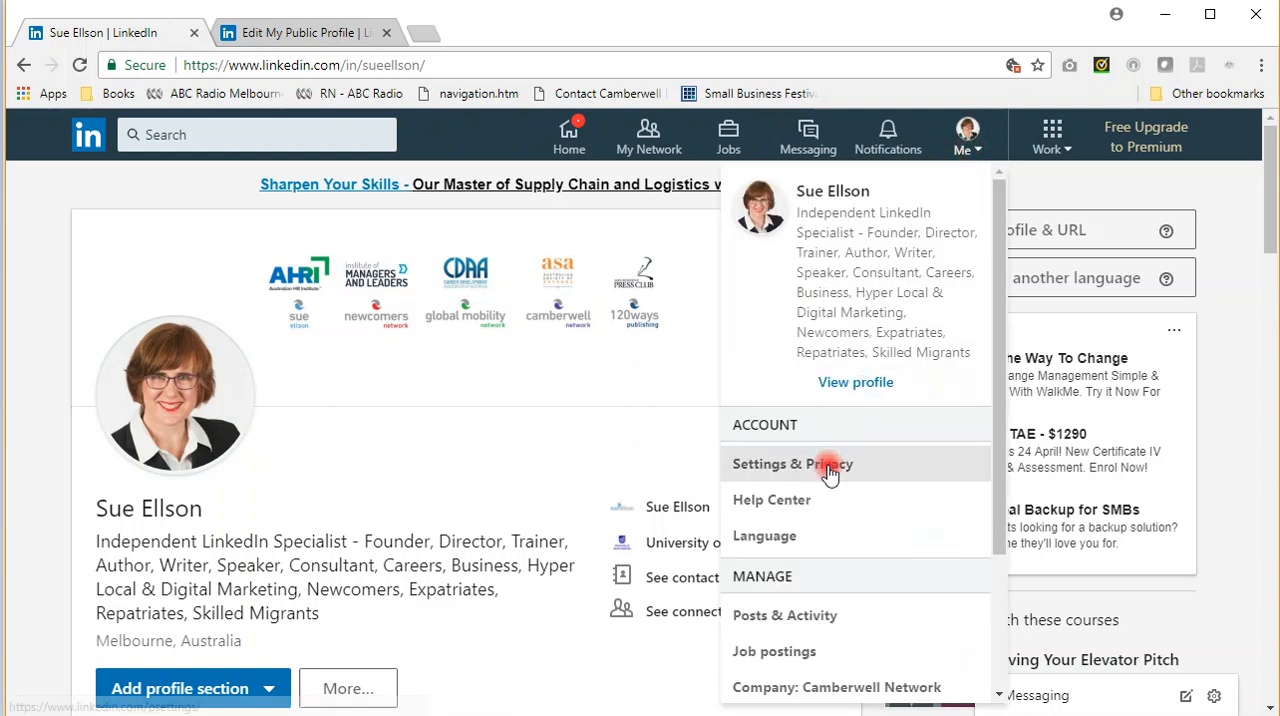
left_click(792, 464)
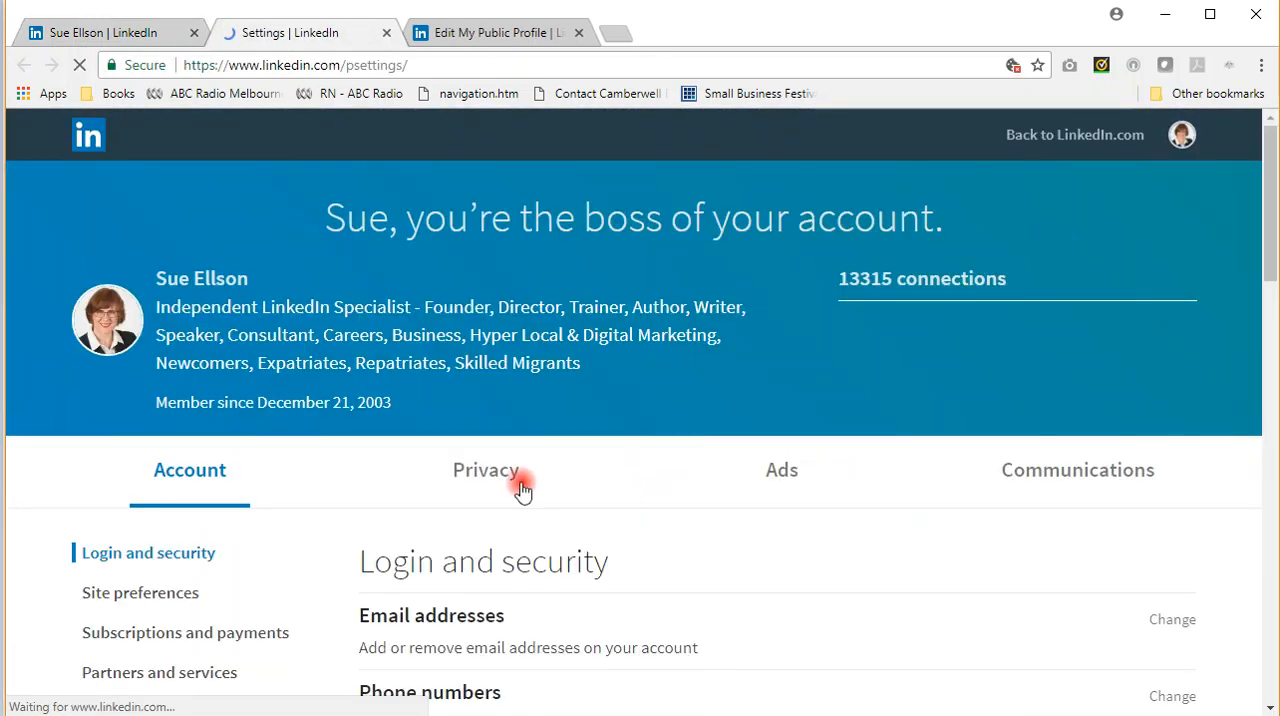
left_click(486, 470)
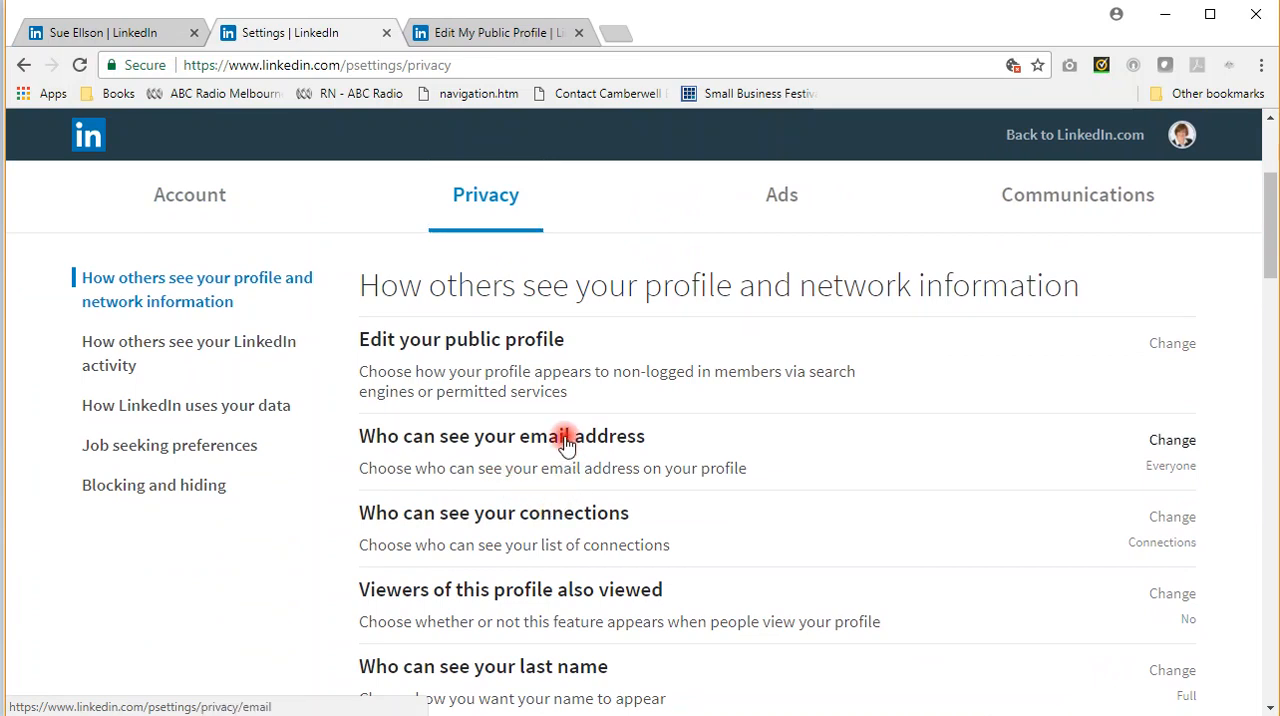
Set 'Who can see your email address' to Everyone on LinkedIn
left_click(1172, 440)
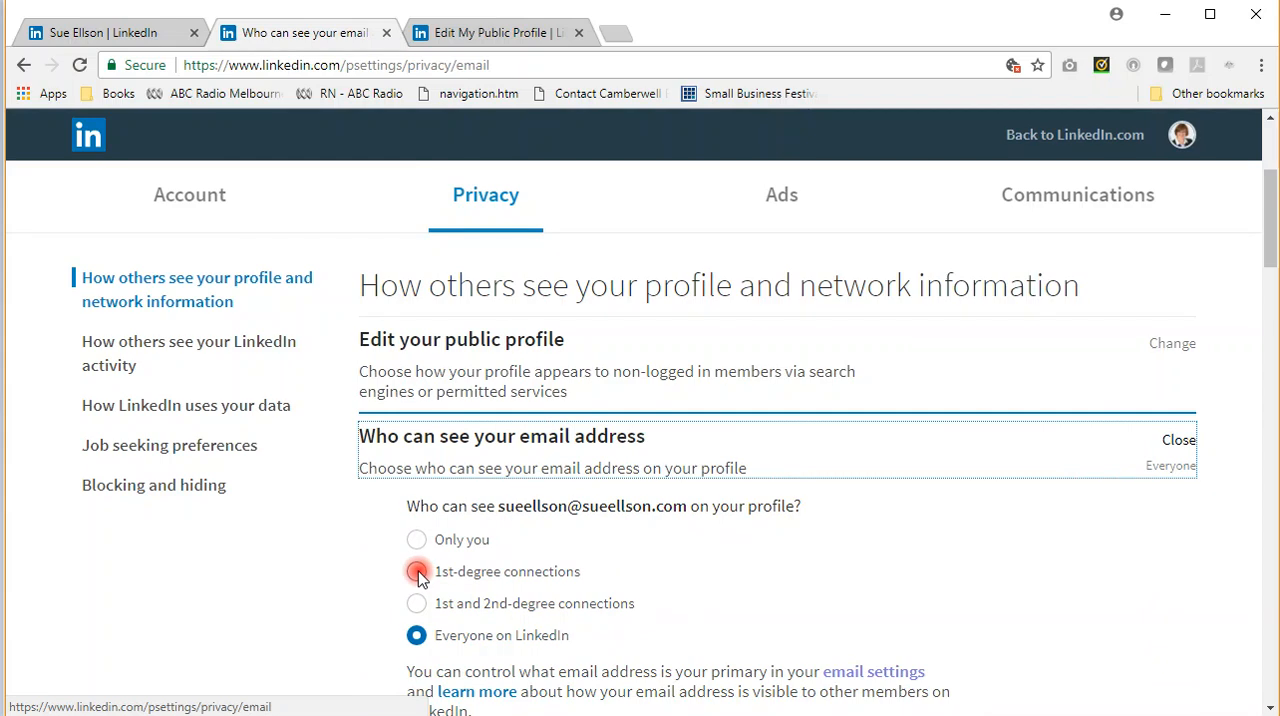
left_click(416, 636)
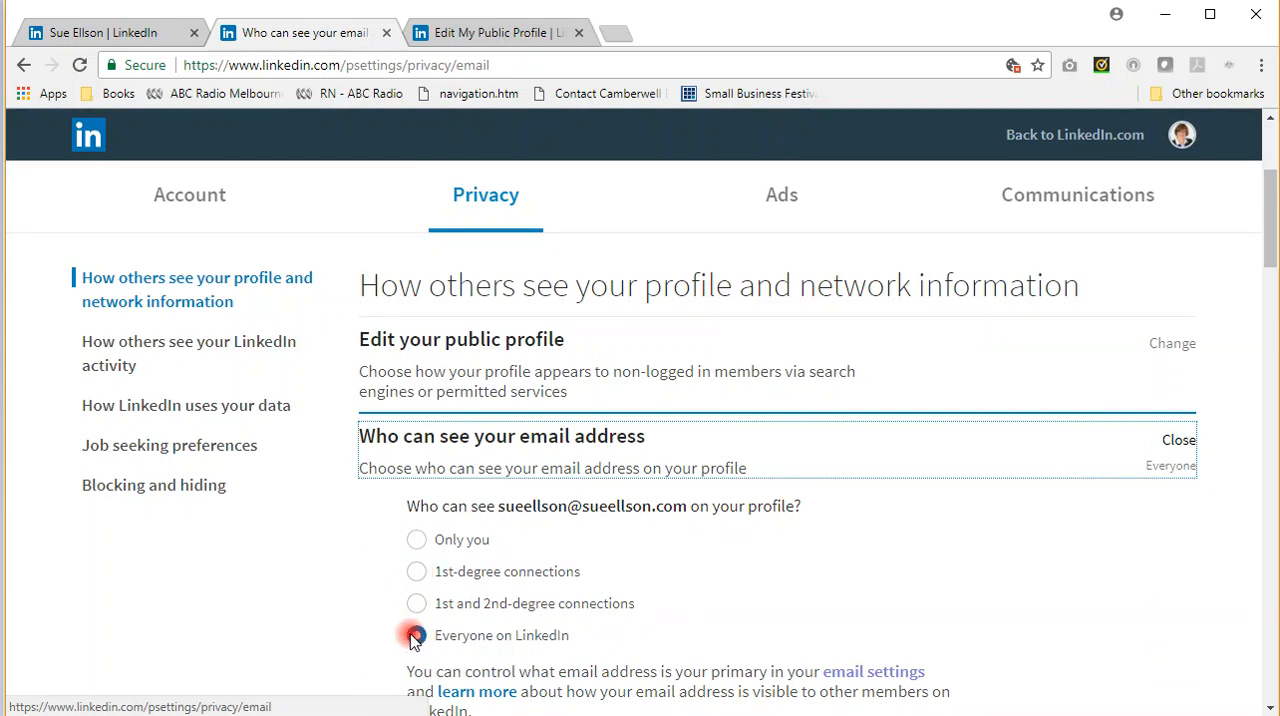
left_click(416, 636)
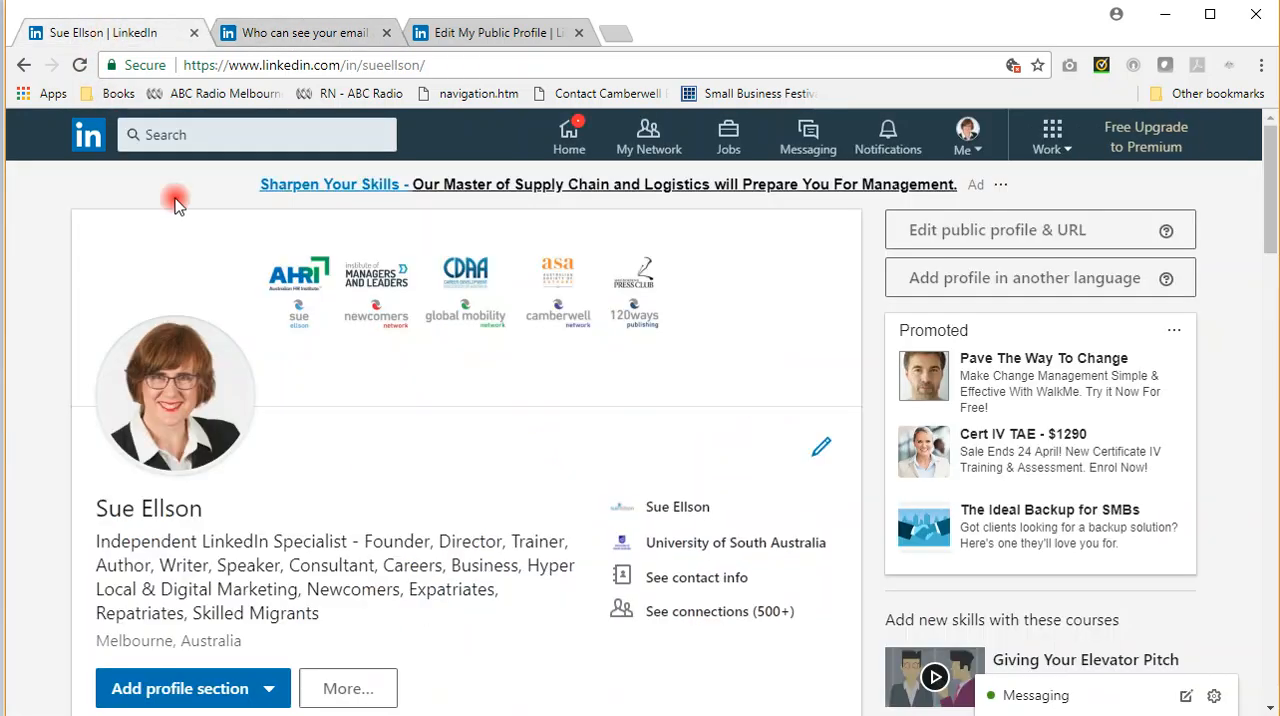
scroll("down", 3)
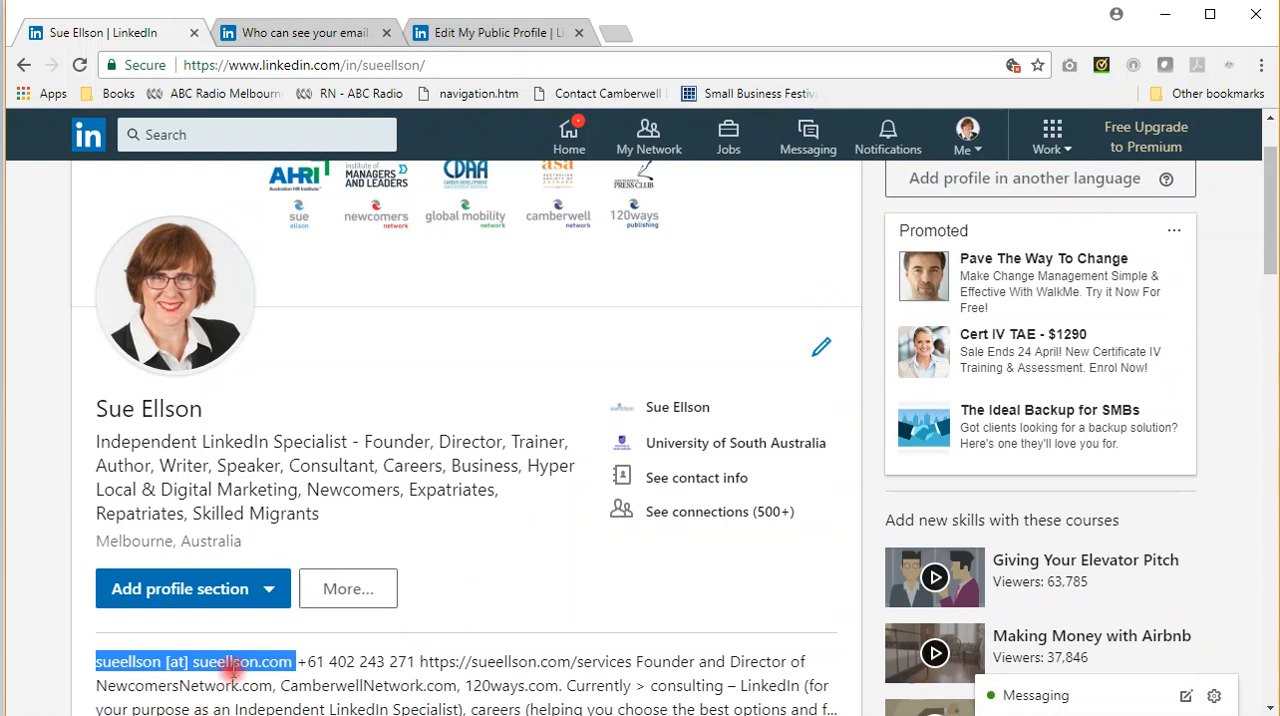
mouse_move(236, 678)
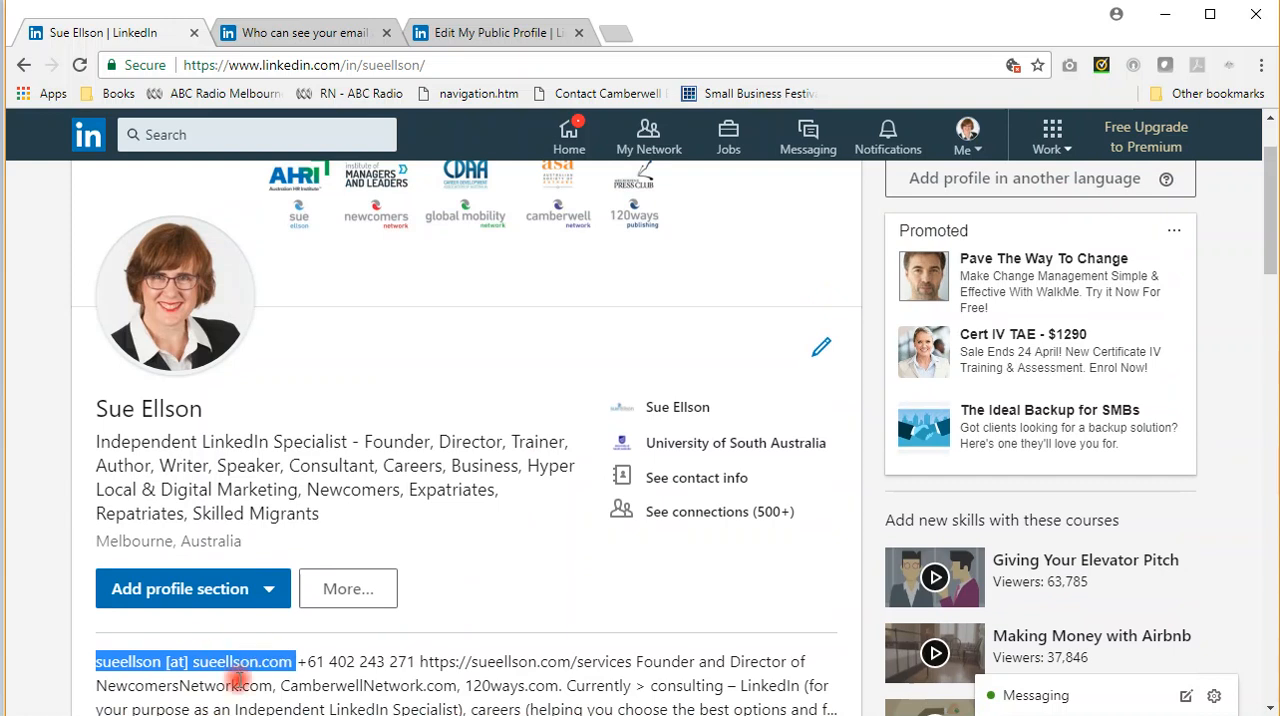
mouse_move(332, 524)
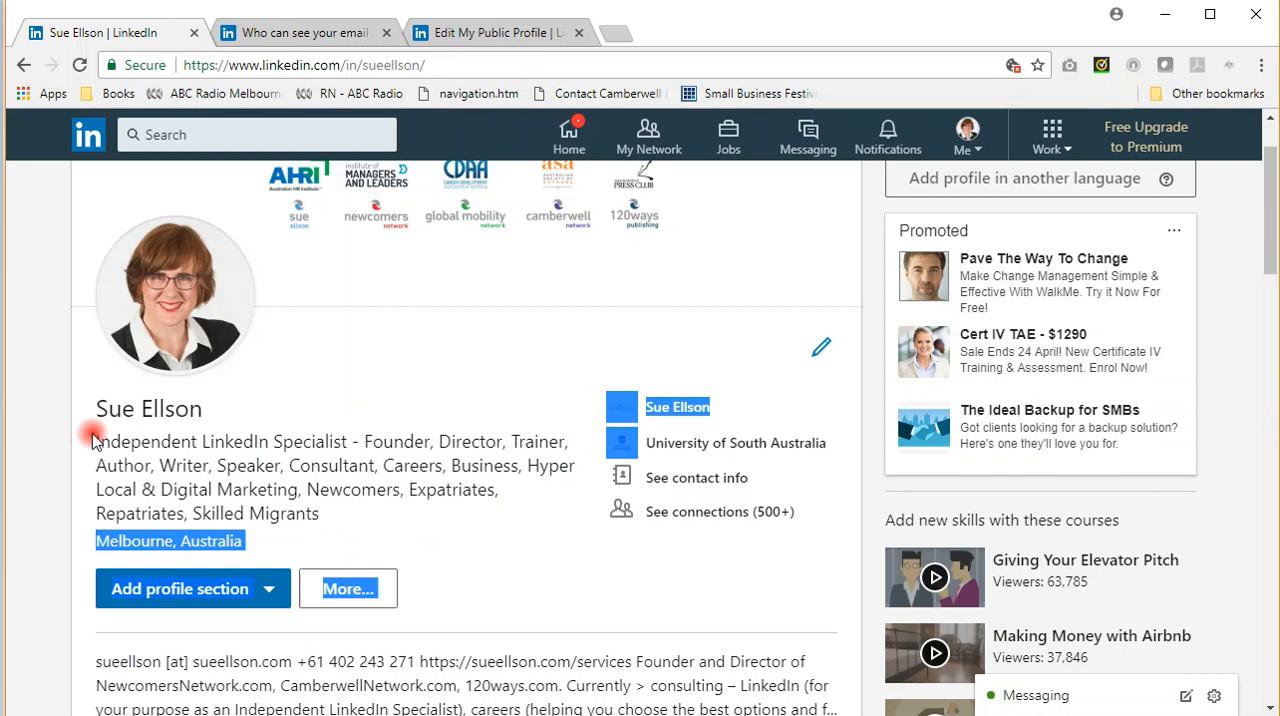
left_click_drag(96, 440, 320, 512)
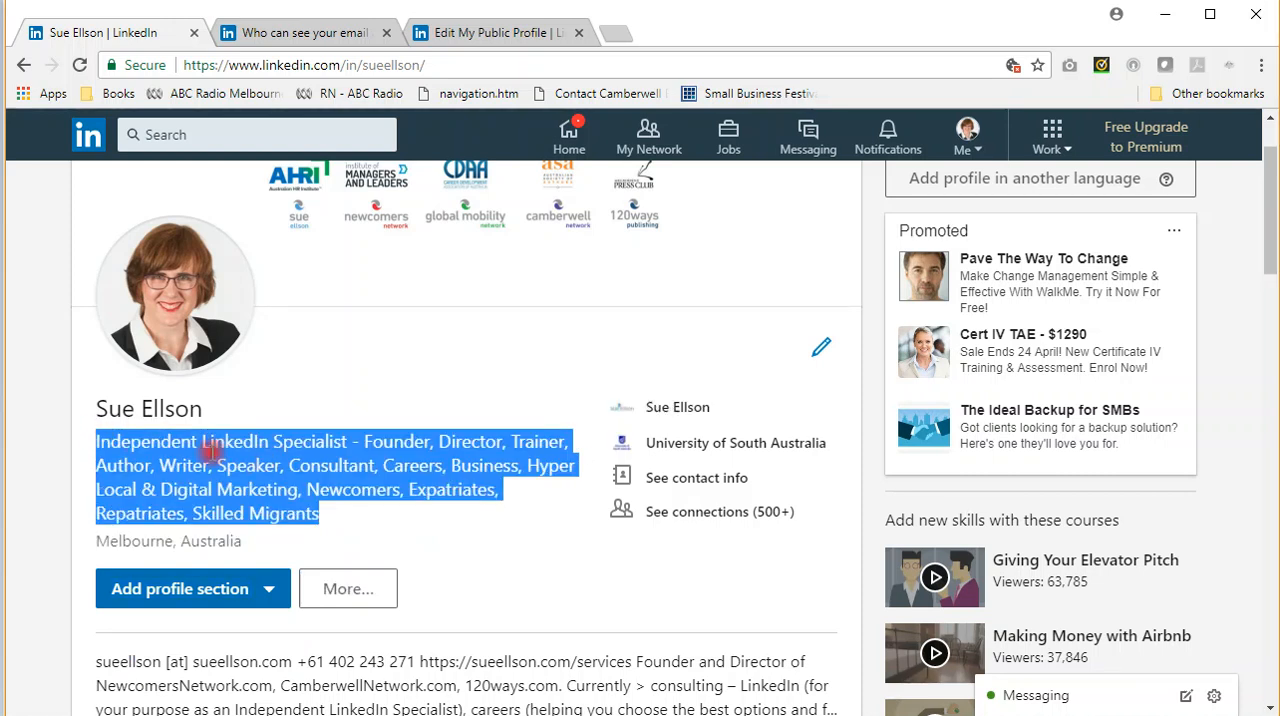
left_click(100, 440)
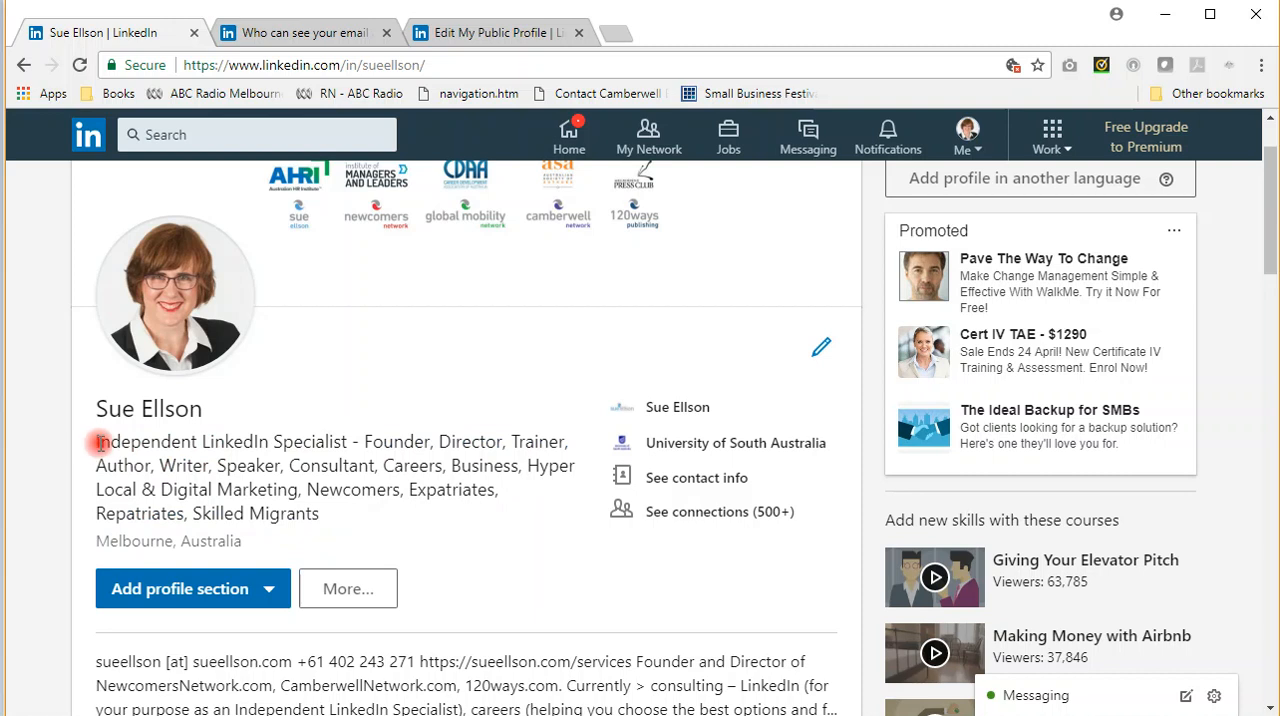
left_click_drag(96, 440, 356, 440)
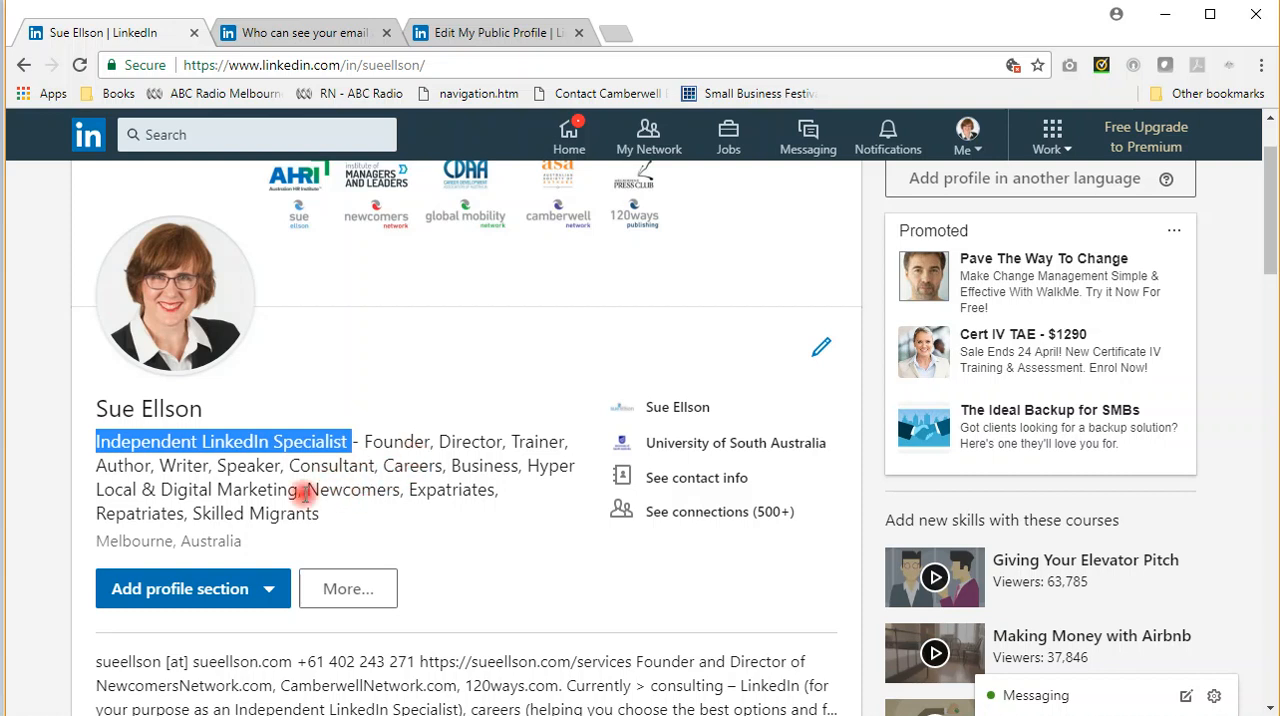
mouse_move(316, 512)
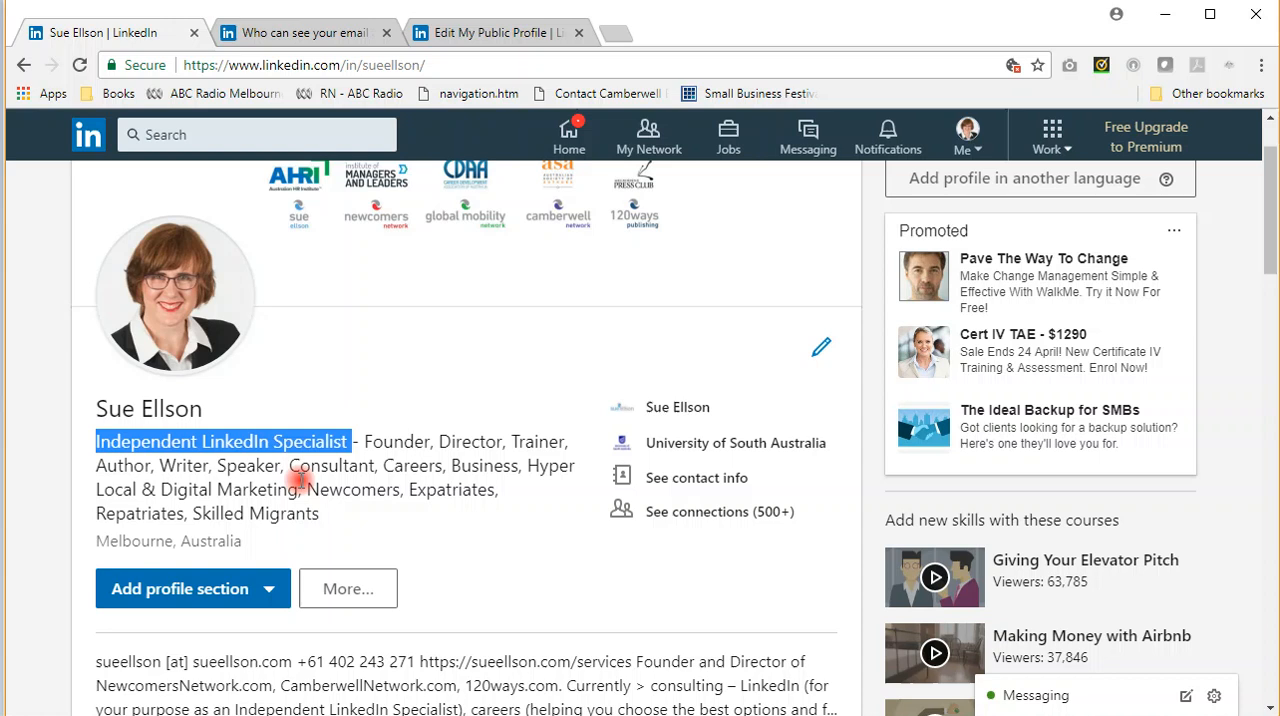
mouse_move(728, 136)
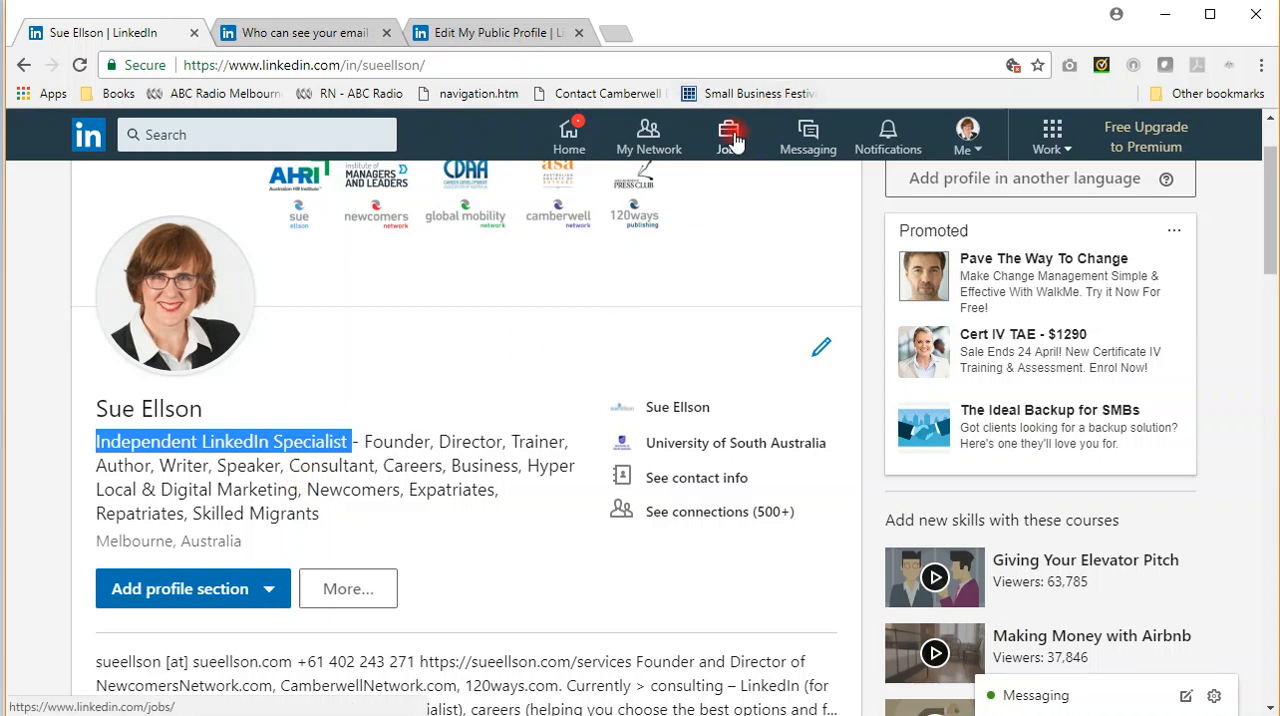
From Jobs, view Career interests with 'Let recruiters know you're open' set to On
left_click(728, 136)
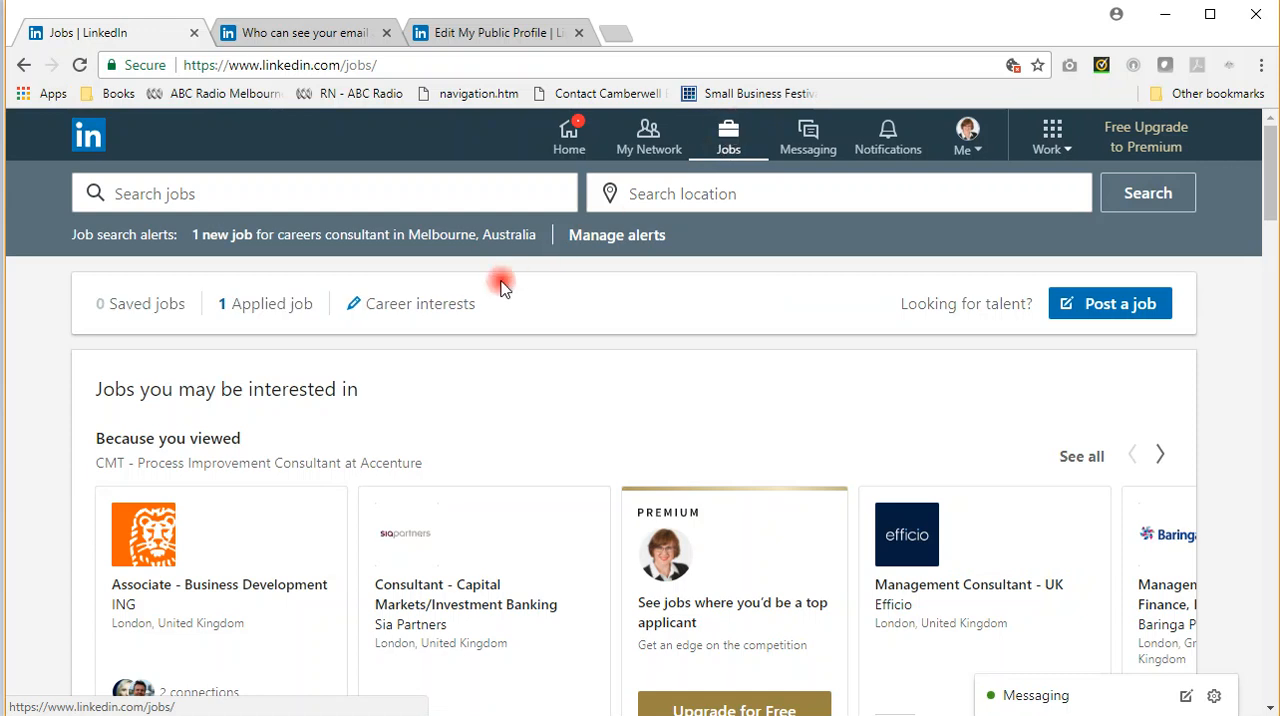
left_click(420, 304)
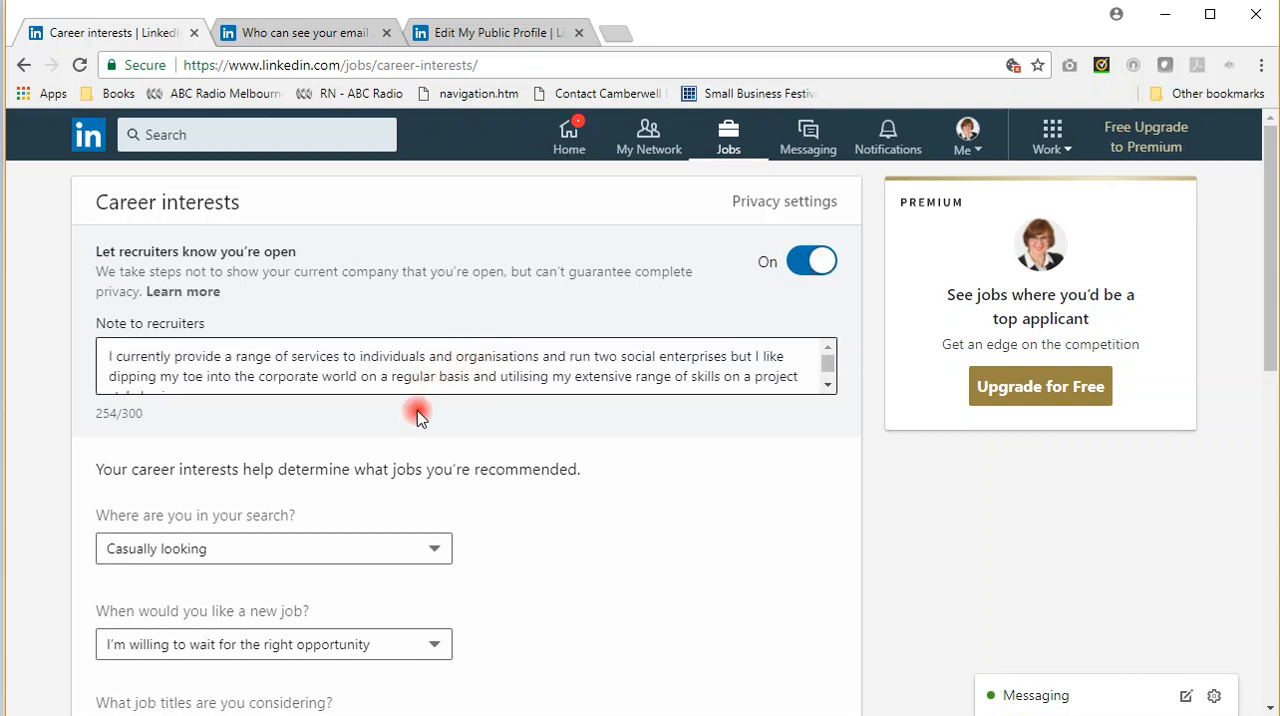
scroll("down", 3)
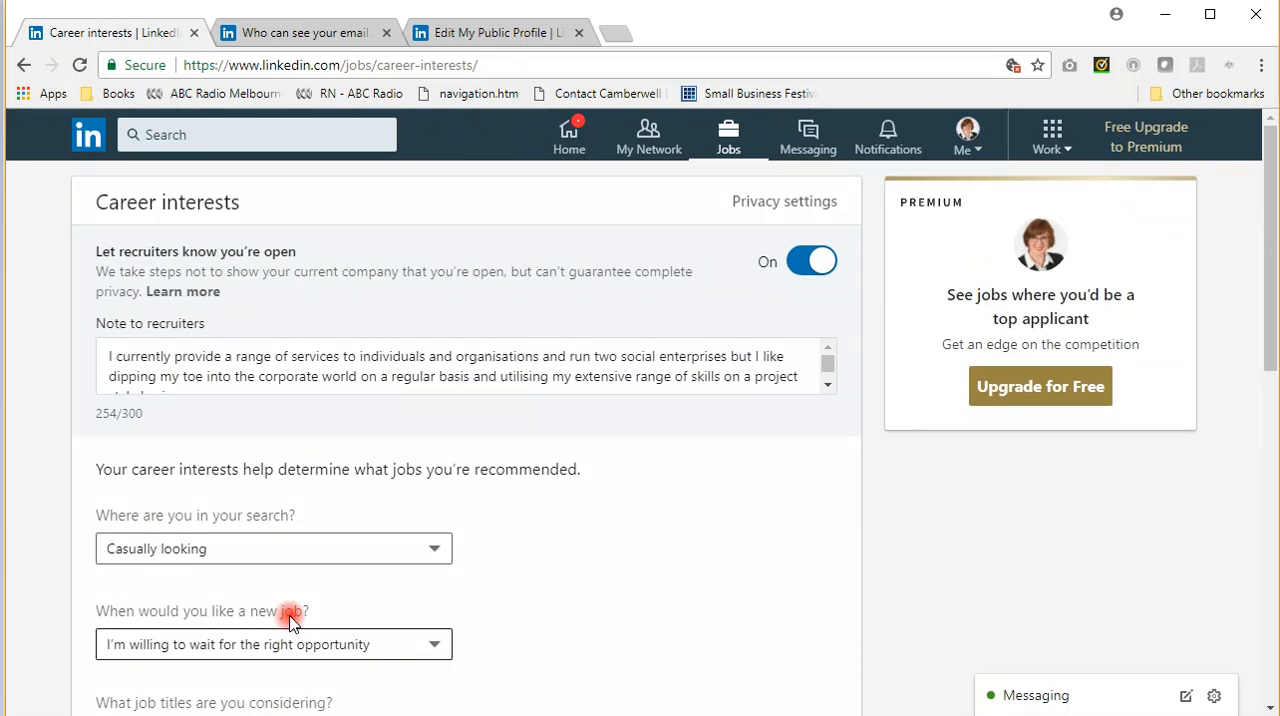
mouse_move(310, 588)
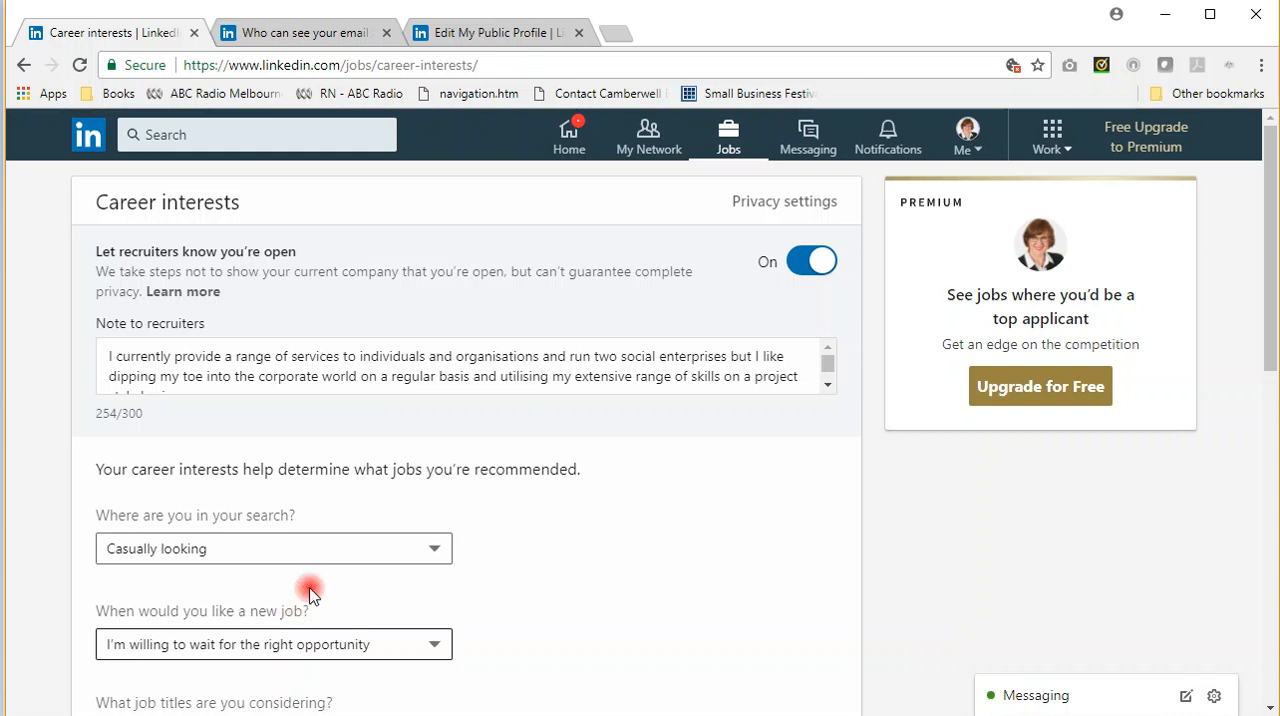
mouse_move(672, 570)
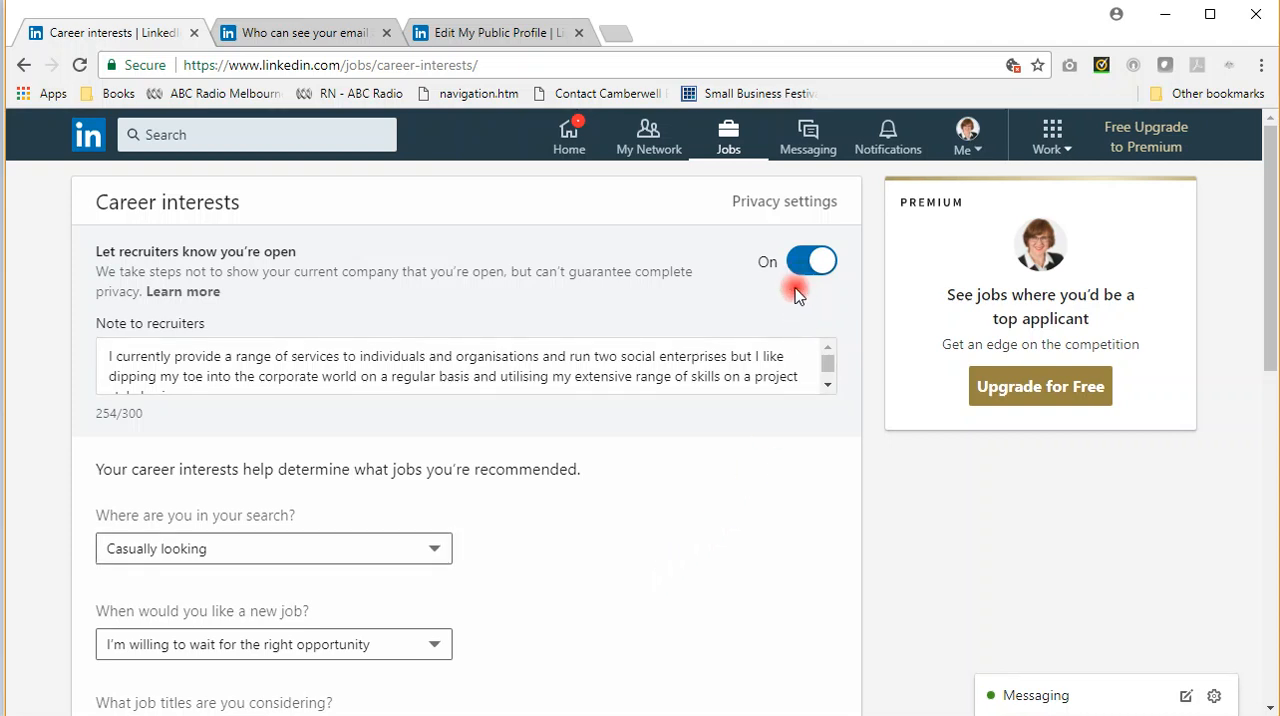
mouse_move(256, 134)
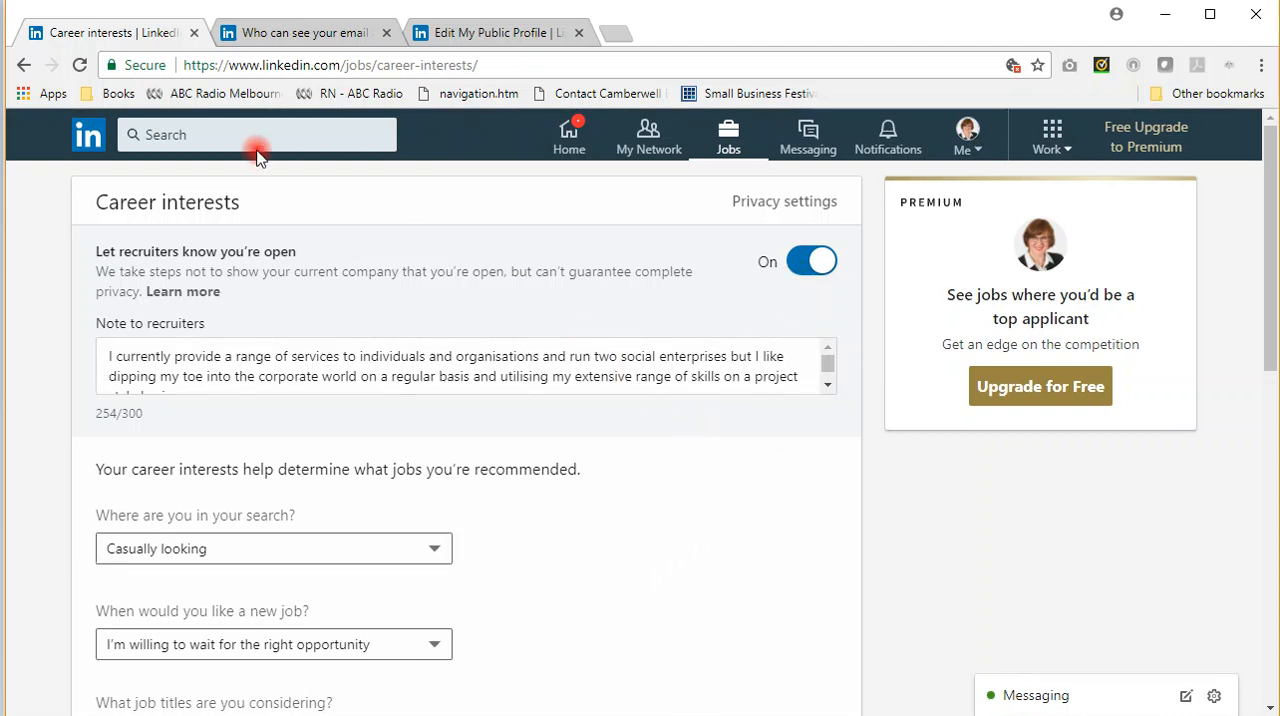
Search 'westpac', land on the Westpac company page marked Following, and view its jobs
left_click(240, 134)
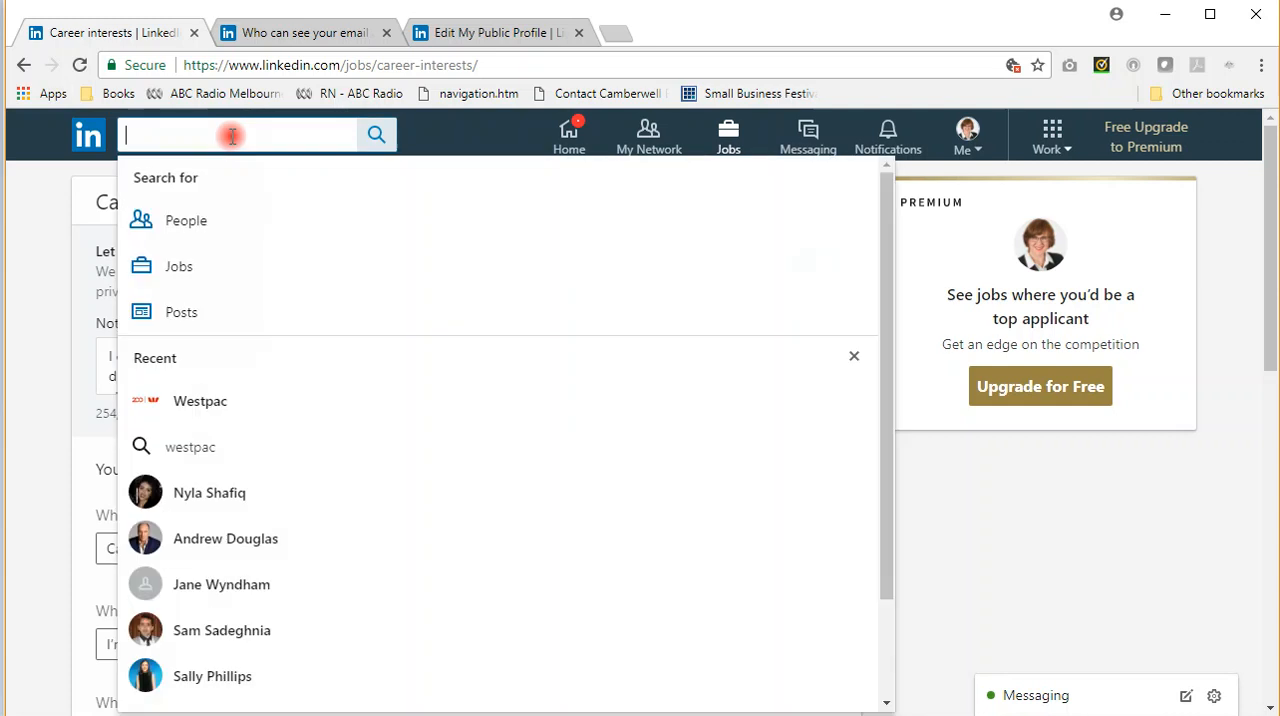
type("westpac")
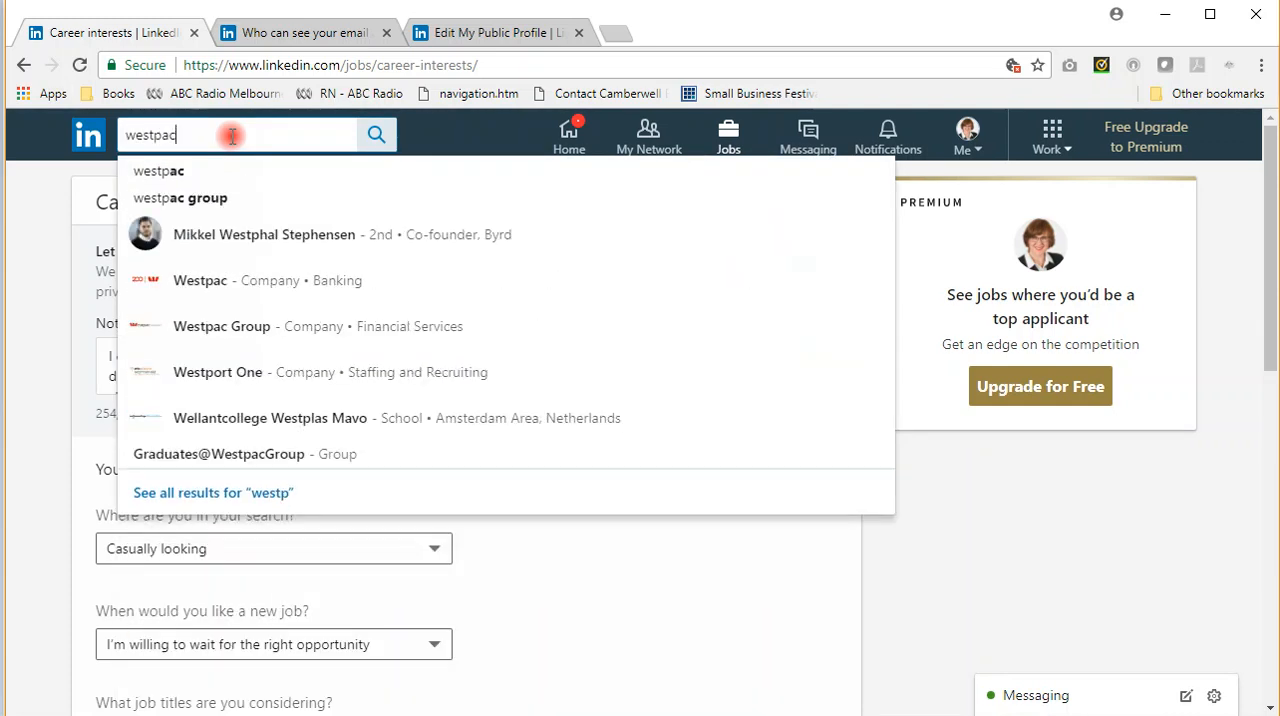
left_click(200, 280)
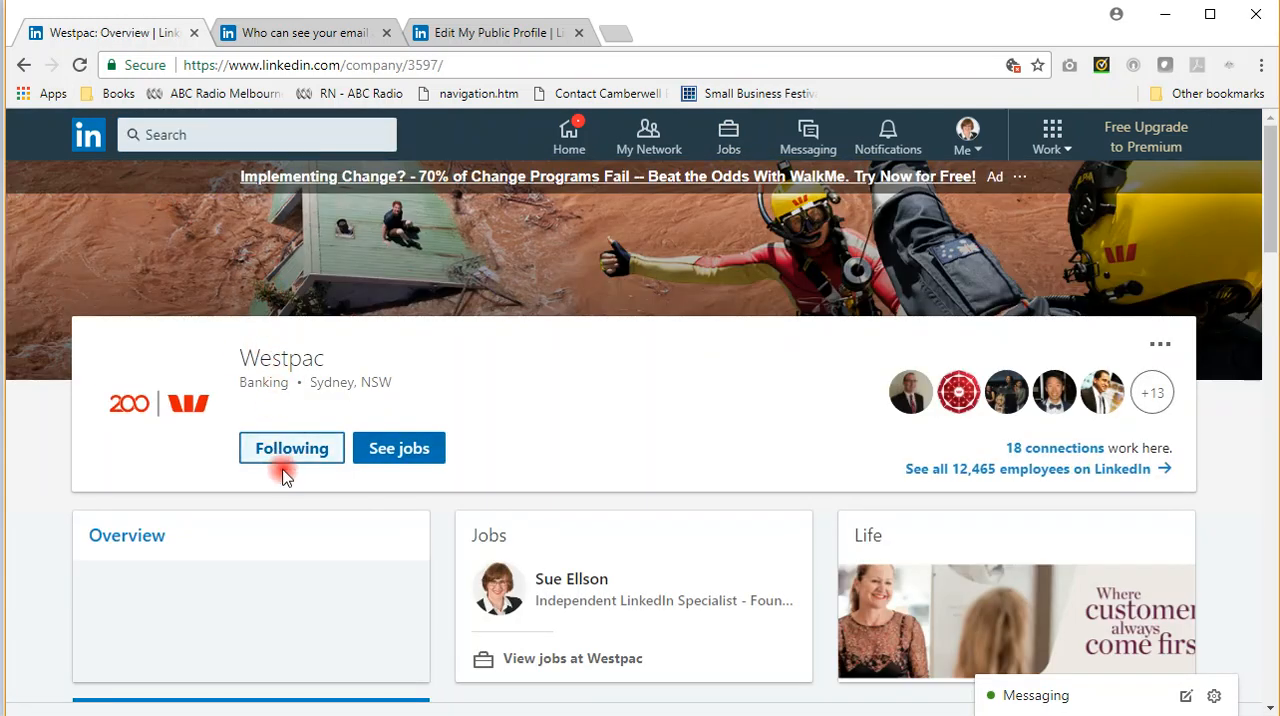
left_click(292, 448)
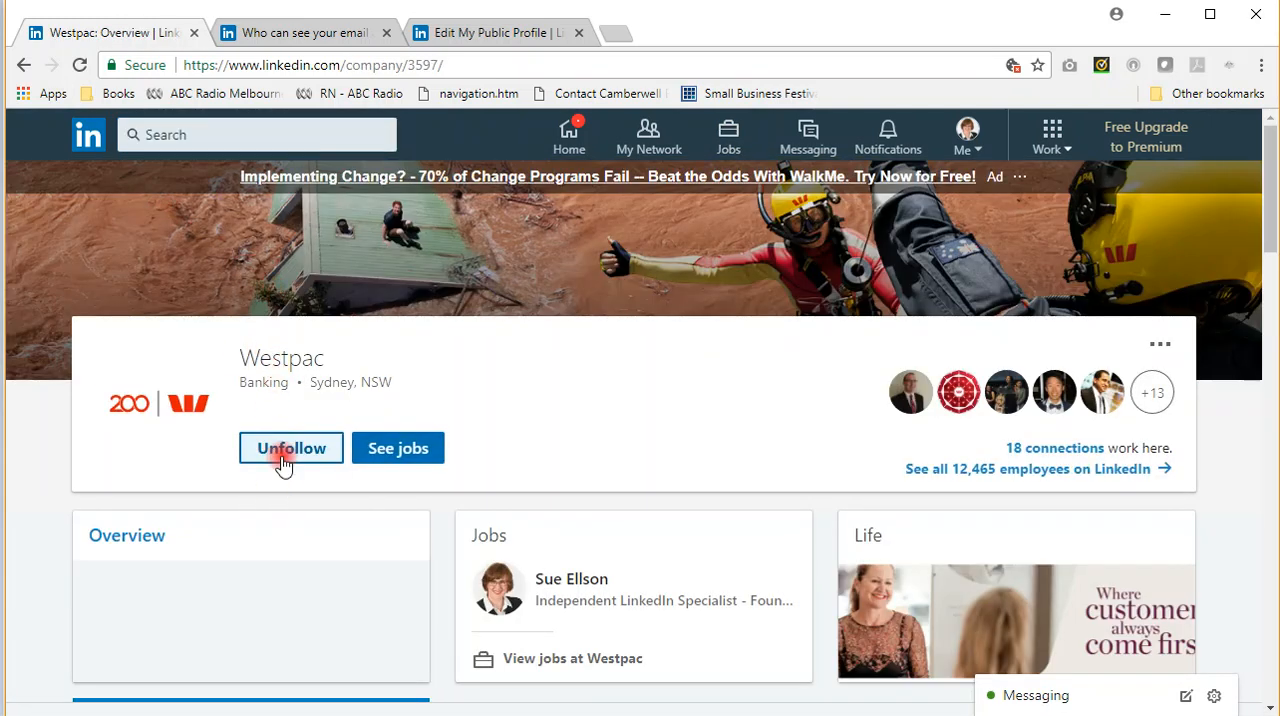
left_click(292, 448)
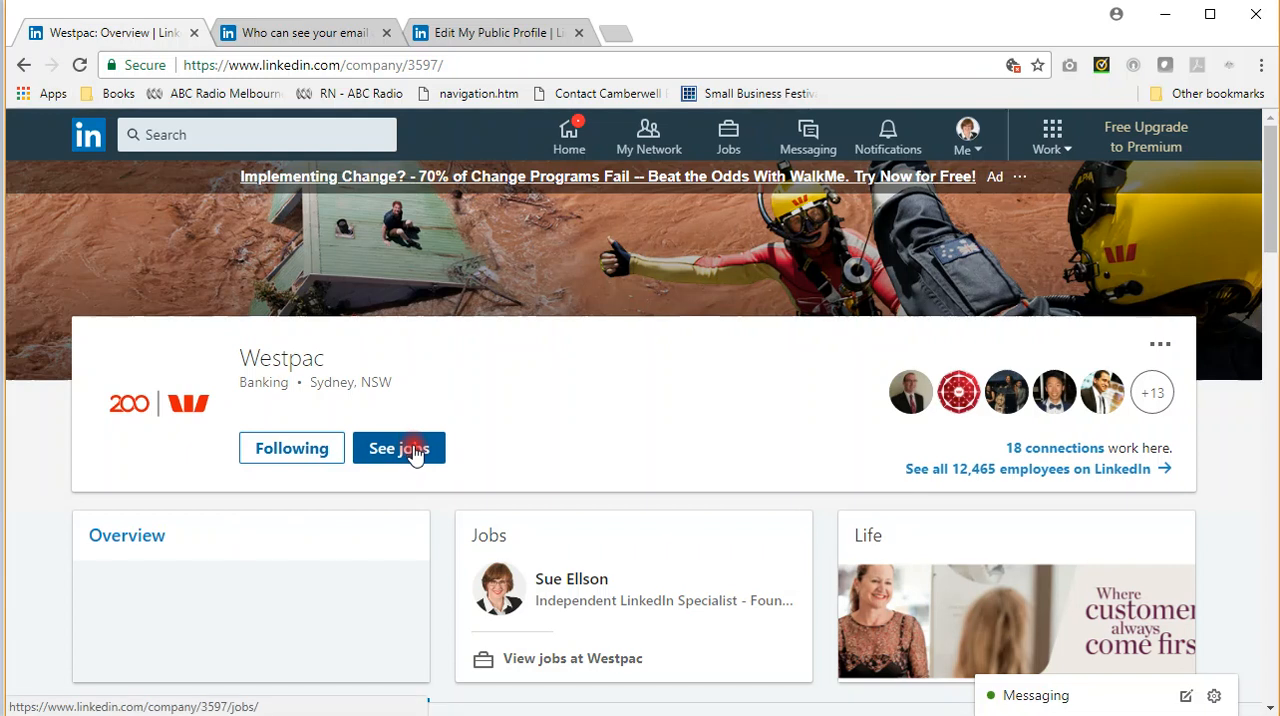
mouse_move(400, 448)
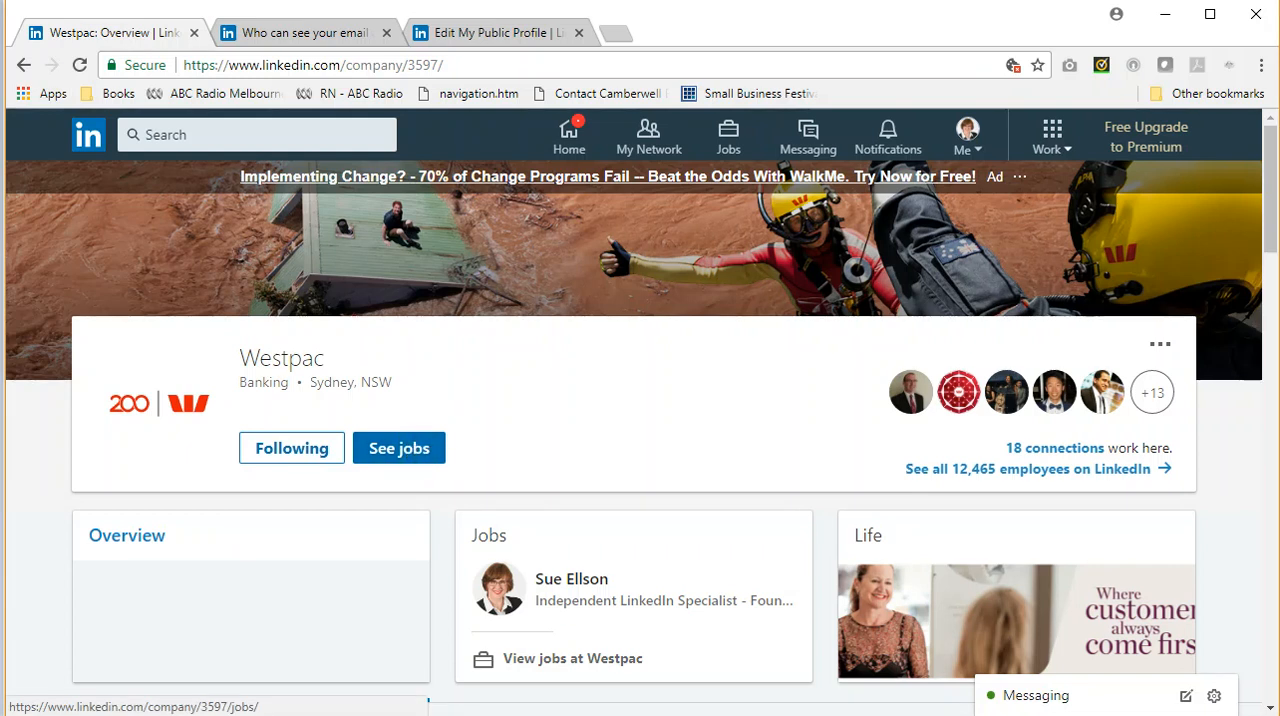